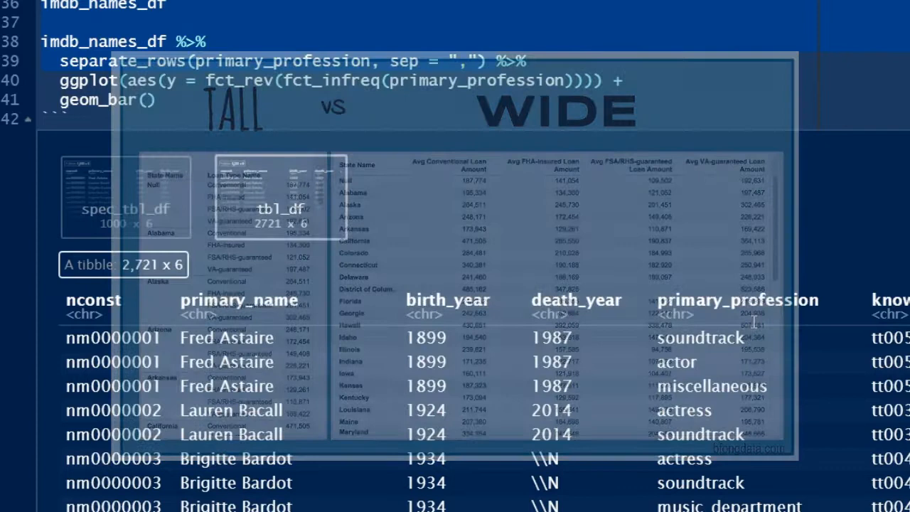
Step: Highlight a profession value in the 2,721-row separate_rows output beneath the bar-chart chunk
{"action": "double_click", "coordinate": [700, 338]}
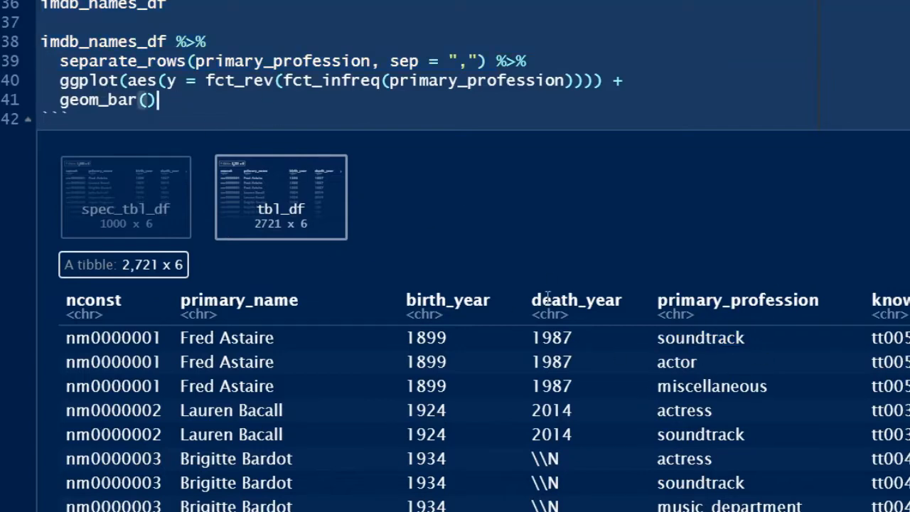
{"action": "mouse_move", "coordinate": [199, 107]}
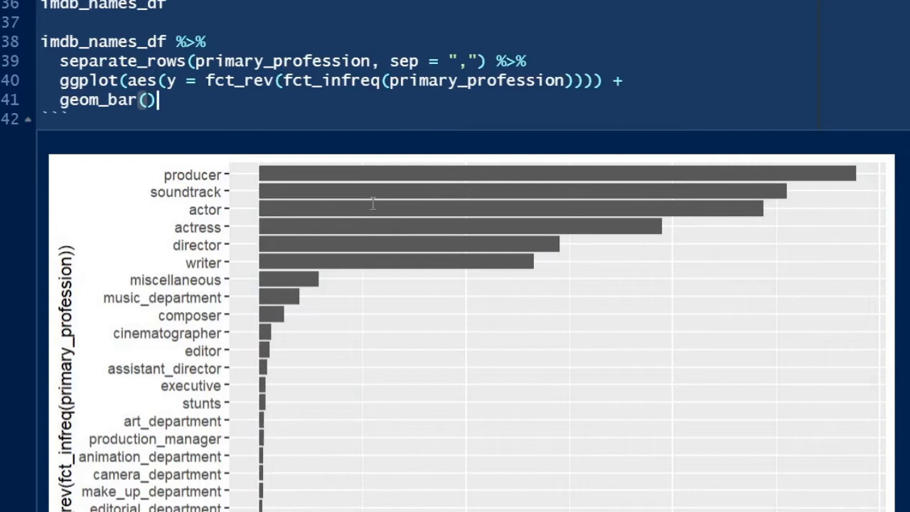
{"action": "mouse_move", "coordinate": [239, 187]}
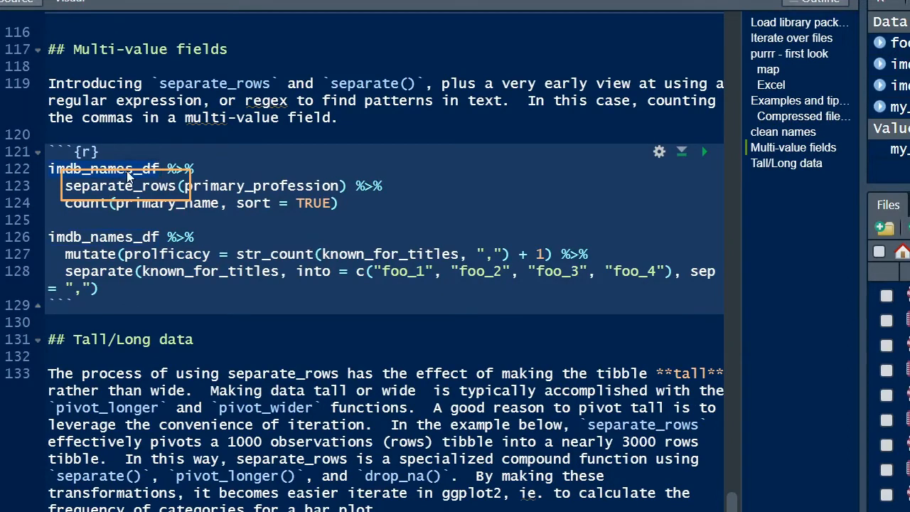
Step: Jump to the Multi-value fields chunk and highlight primary_profession and its comma-joined actor value
{"action": "left_click", "coordinate": [703, 151]}
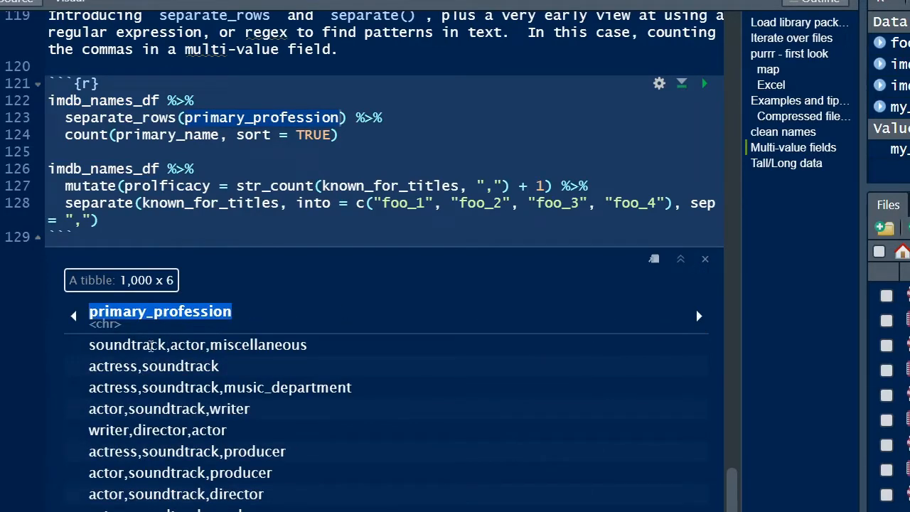
{"action": "double_click", "coordinate": [188, 345]}
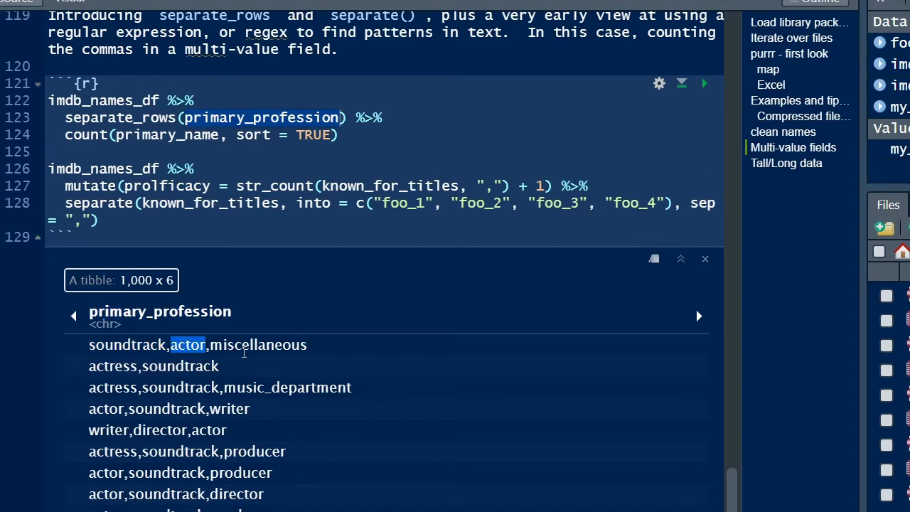
{"action": "double_click", "coordinate": [179, 366]}
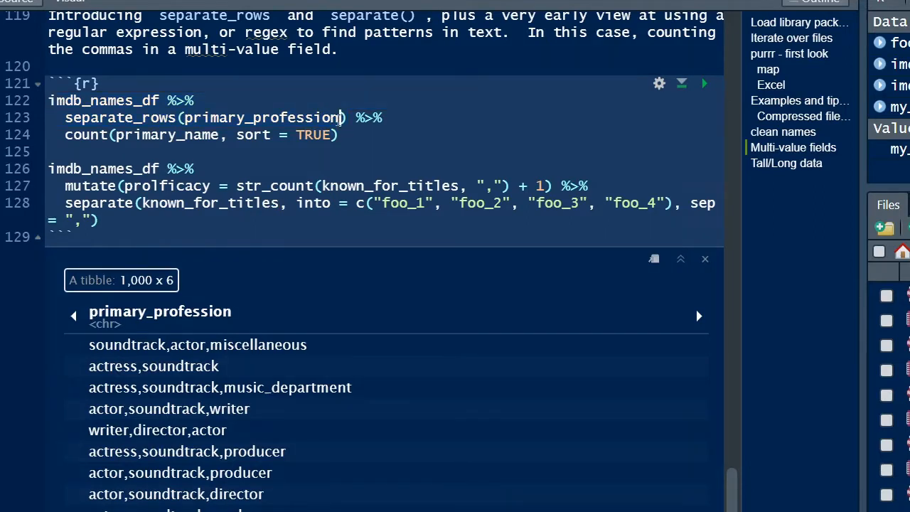
Step: Add sep = "," to separate_rows(), rerun for a 2,721-row tibble, and inspect primary_profession
{"action": "type", "text": ", sep = \","}
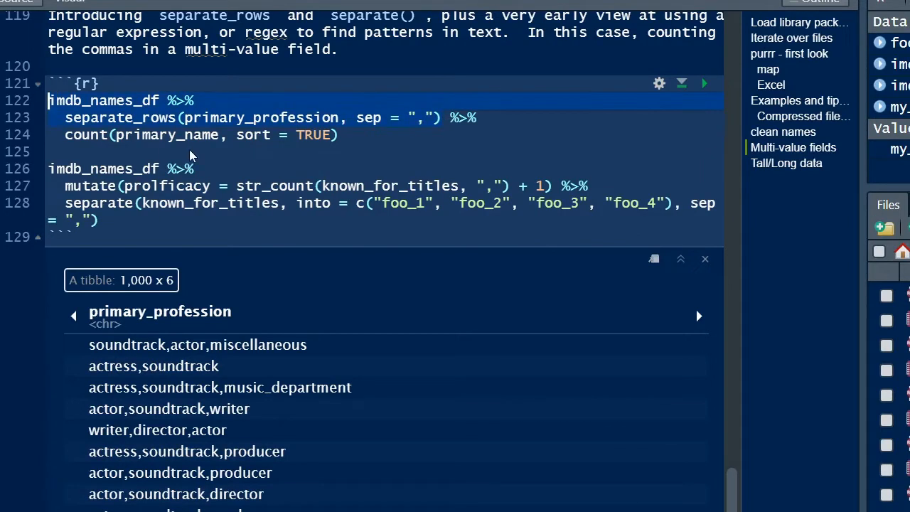
{"action": "mouse_move", "coordinate": [210, 158]}
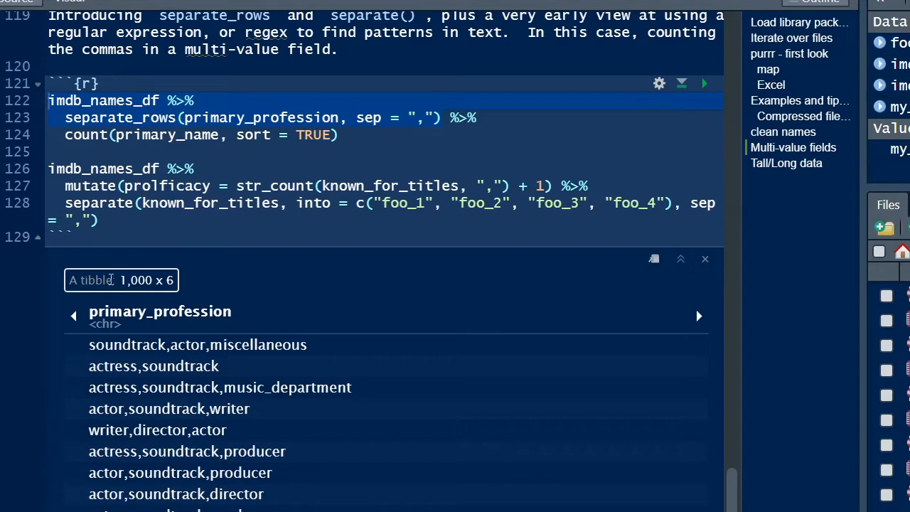
{"action": "double_click", "coordinate": [137, 279]}
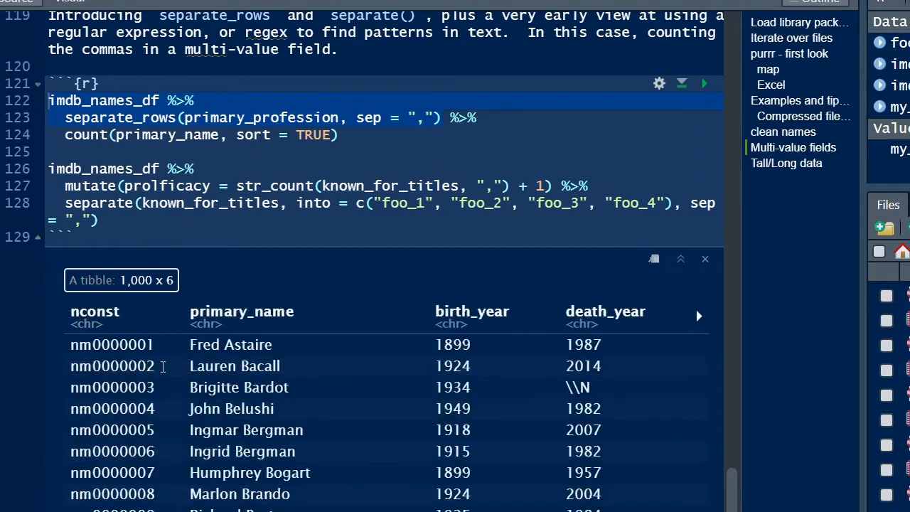
{"action": "left_click", "coordinate": [680, 259]}
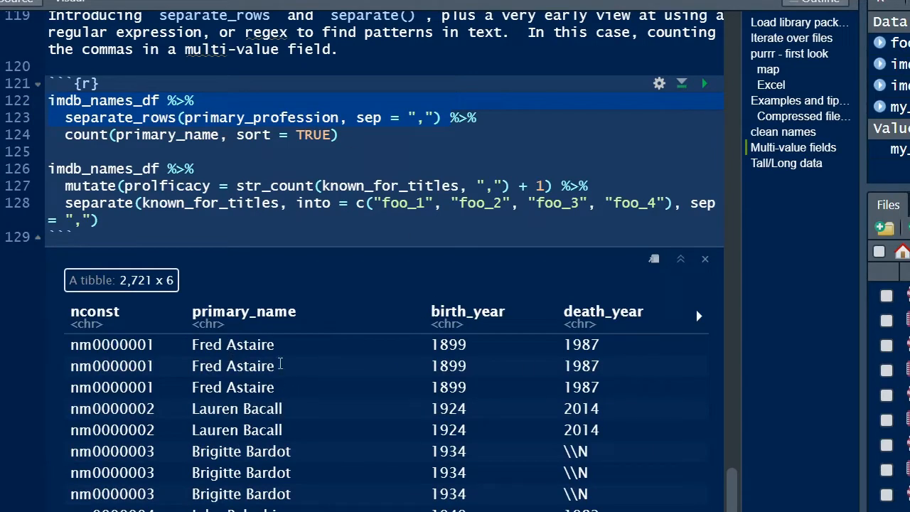
{"action": "scroll", "scroll_direction": "right", "scroll_amount": 3}
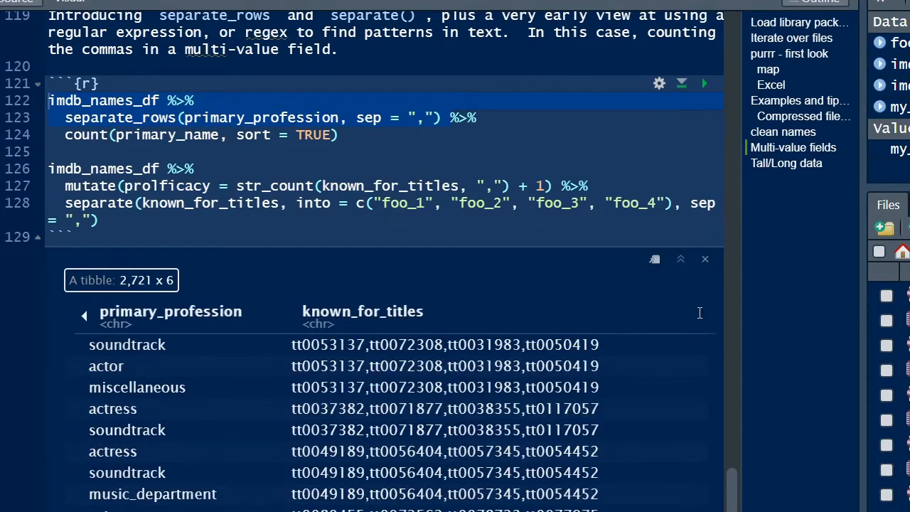
{"action": "double_click", "coordinate": [126, 344]}
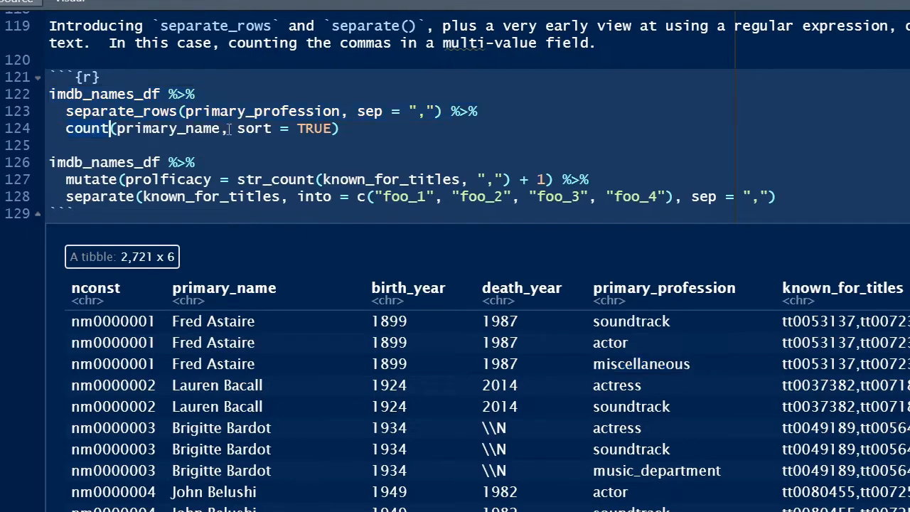
{"action": "mouse_move", "coordinate": [864, 297]}
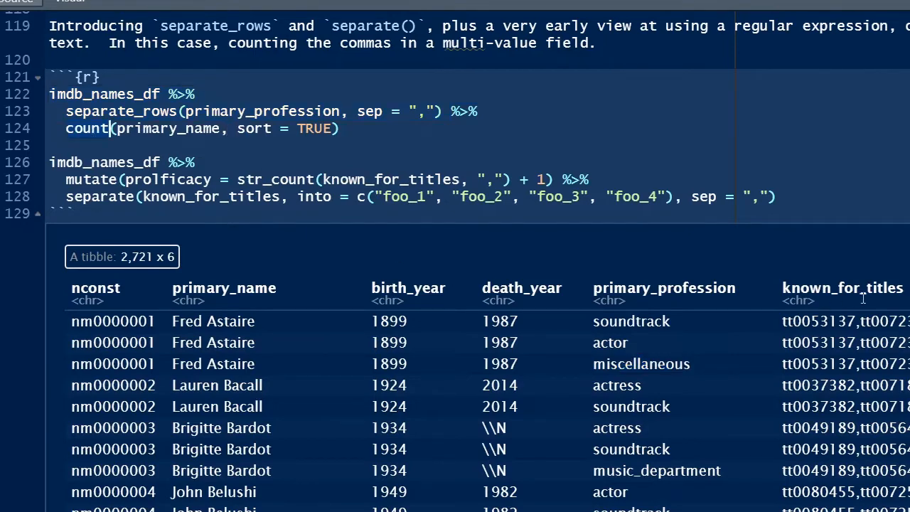
{"action": "mouse_move", "coordinate": [225, 336]}
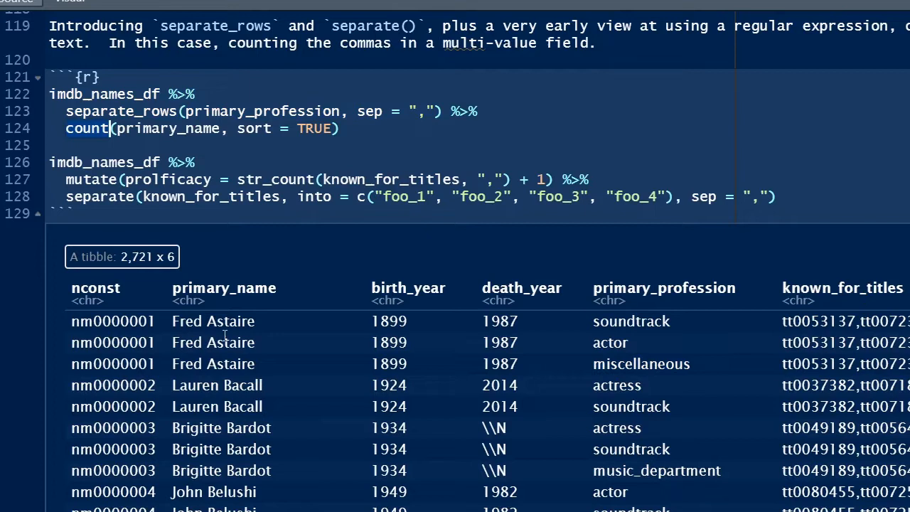
Step: Inspect the 999-row count(primary_name, sort = TRUE) tally with Robert Ellis highest at 5
{"action": "double_click", "coordinate": [230, 322]}
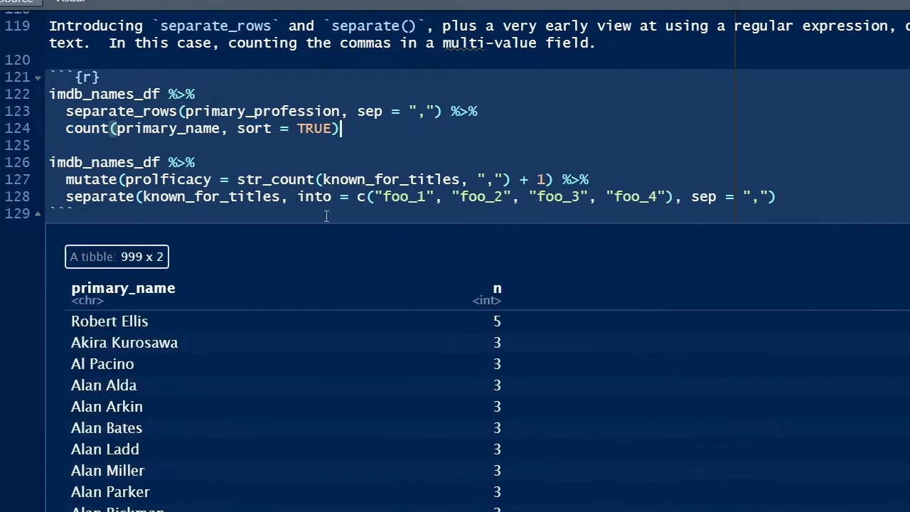
{"action": "double_click", "coordinate": [94, 321]}
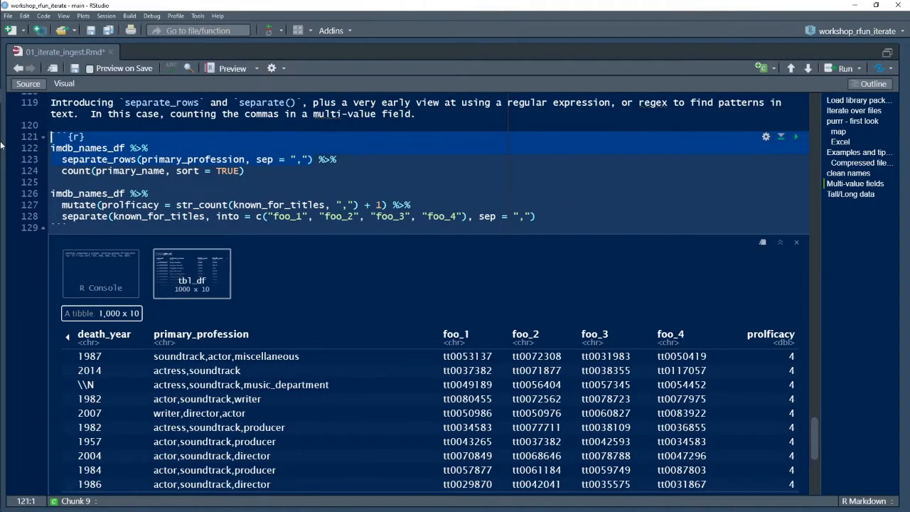
{"action": "left_click", "coordinate": [264, 159]}
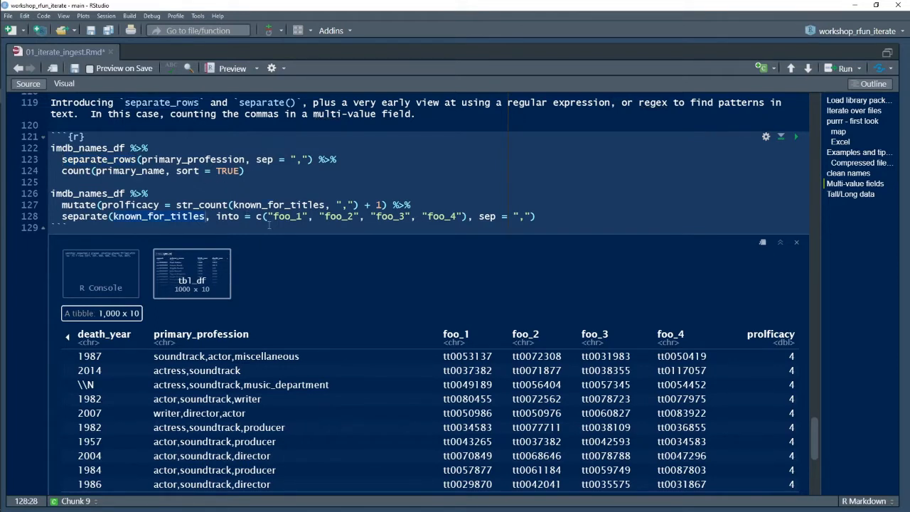
{"action": "scroll", "scroll_direction": "down", "scroll_amount": 3}
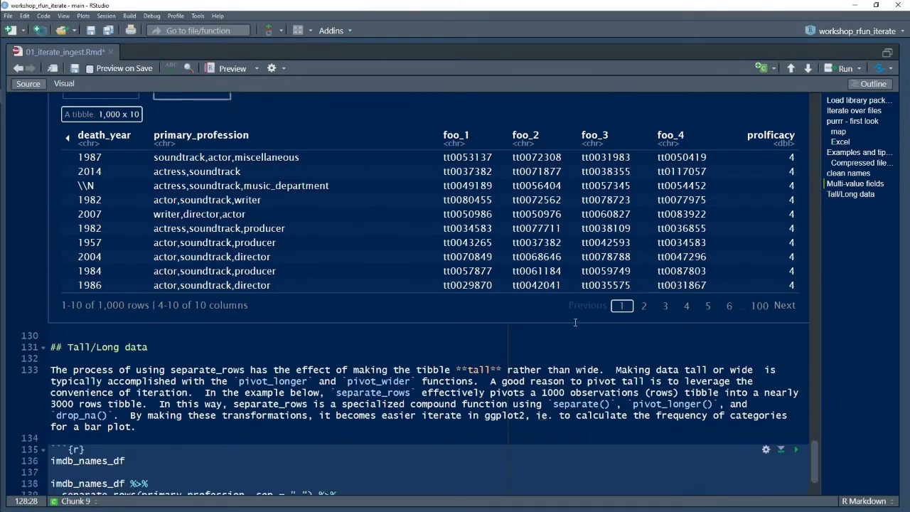
{"action": "scroll", "scroll_direction": "down", "scroll_amount": 3}
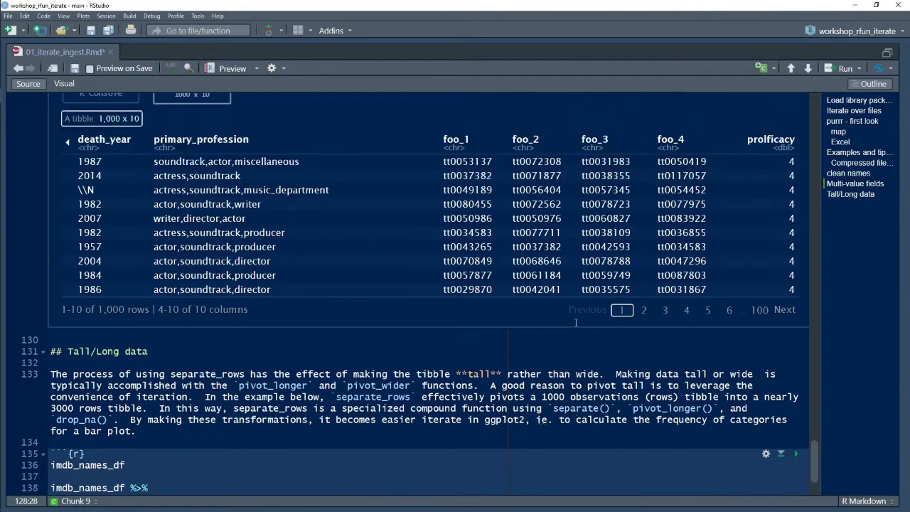
{"action": "scroll", "scroll_direction": "down", "scroll_amount": 3}
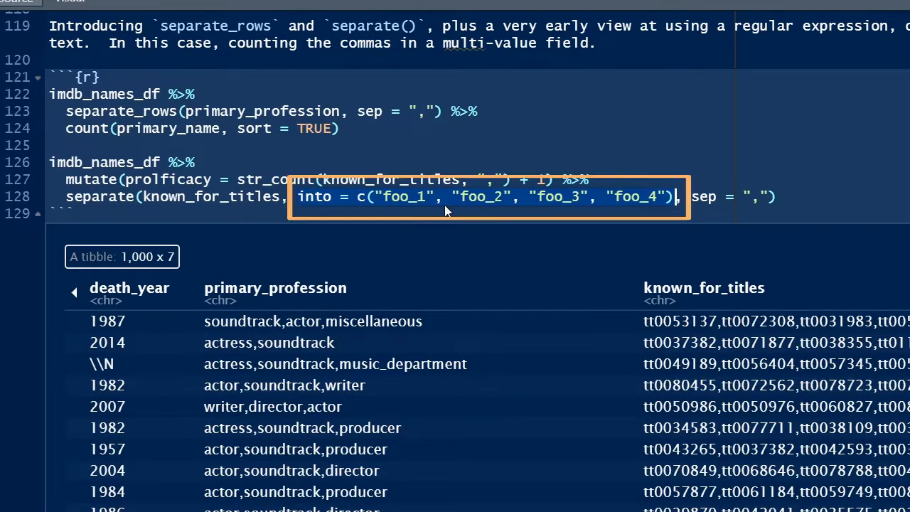
{"action": "mouse_move", "coordinate": [752, 334]}
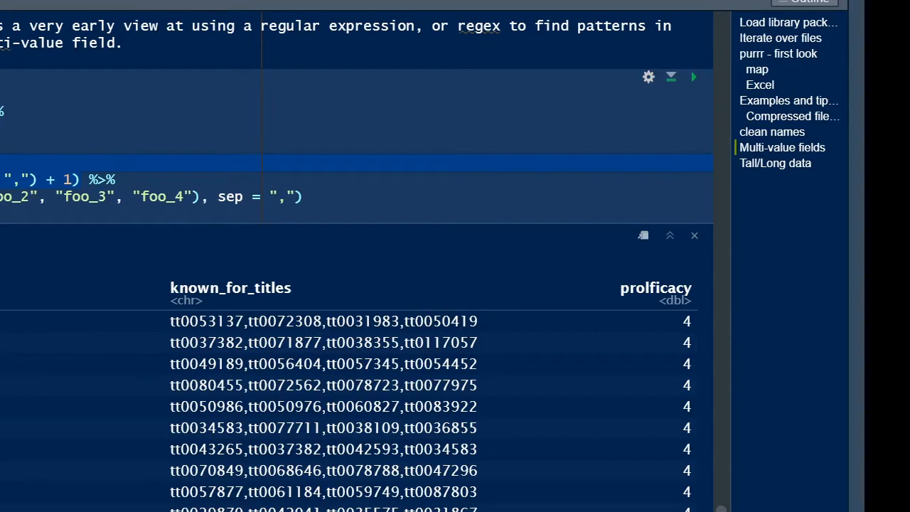
{"action": "mouse_move", "coordinate": [10, 228]}
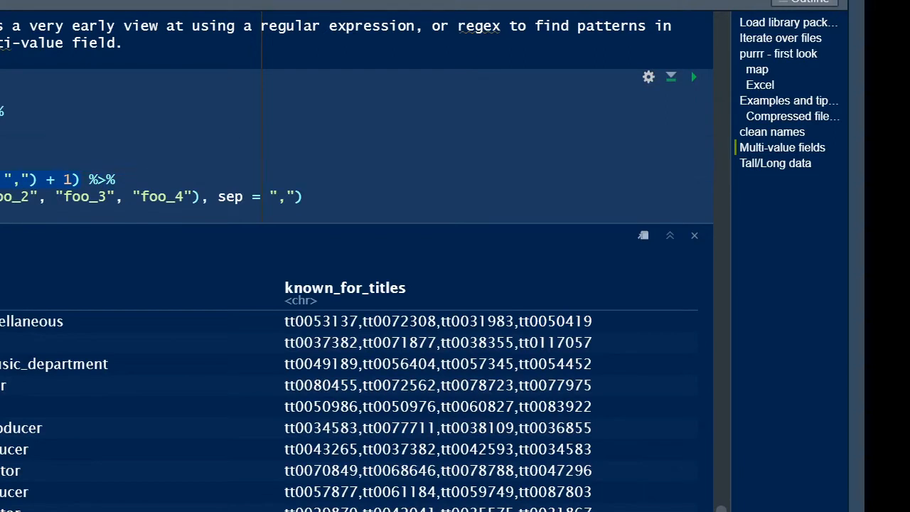
{"action": "double_click", "coordinate": [554, 321]}
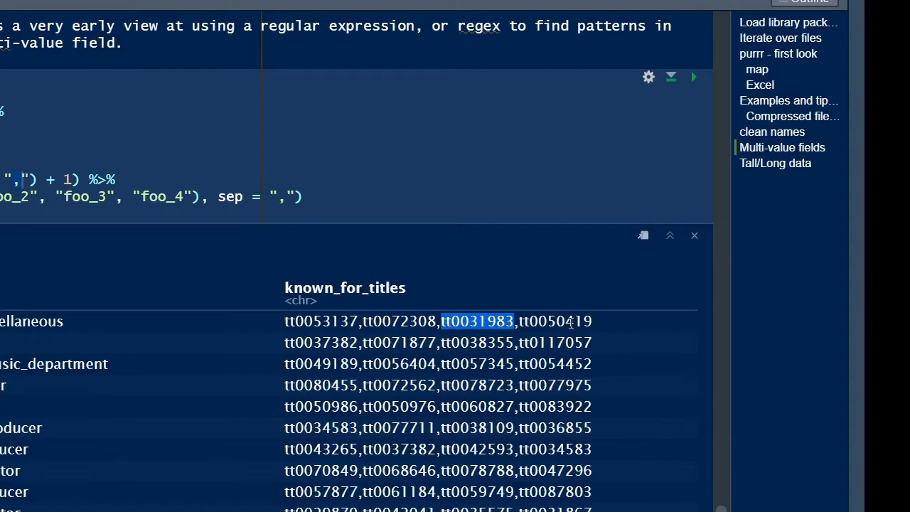
{"action": "scroll", "scroll_direction": "left", "scroll_amount": 3}
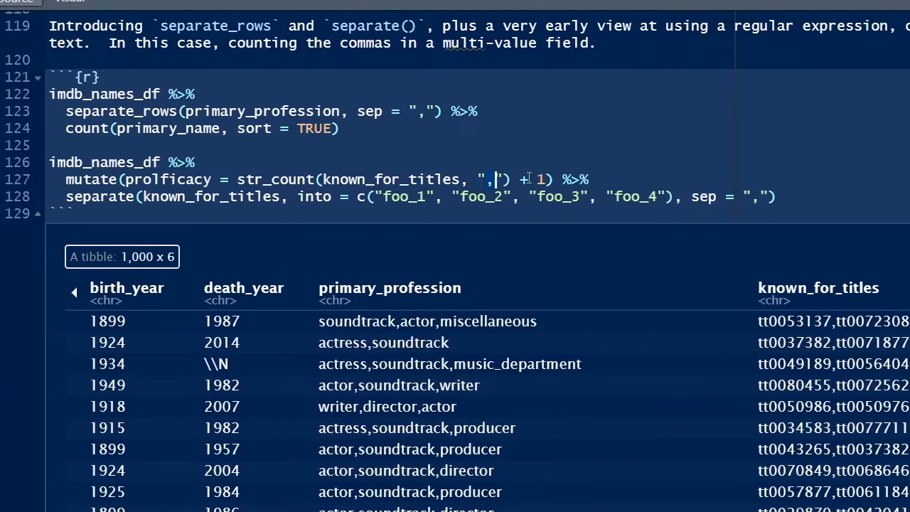
{"action": "double_click", "coordinate": [495, 179]}
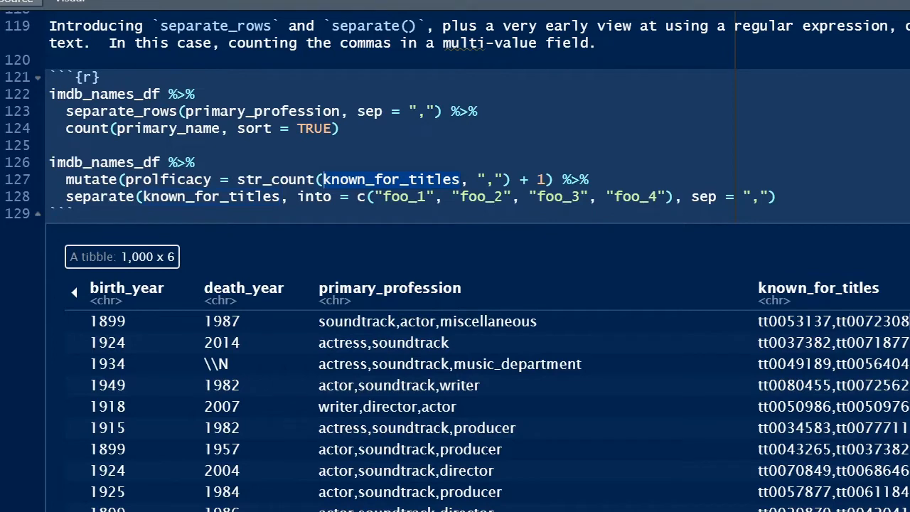
{"action": "double_click", "coordinate": [818, 287]}
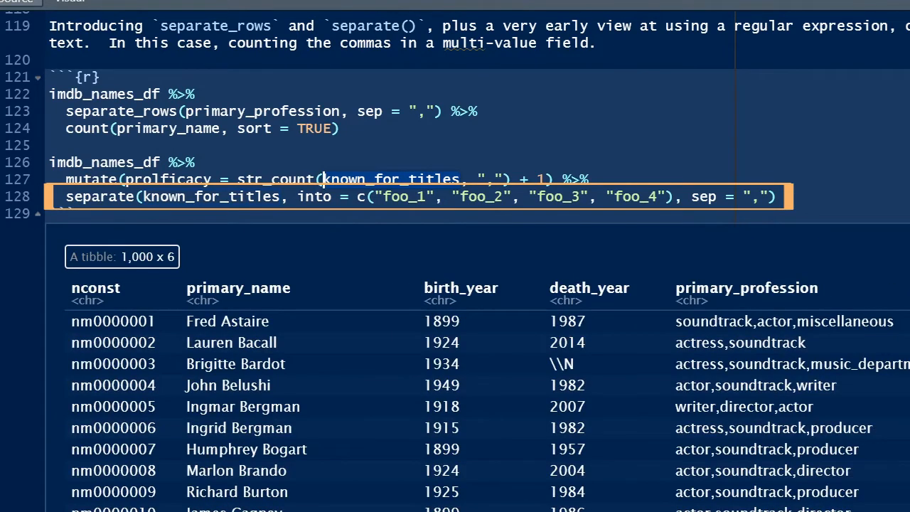
{"action": "mouse_move", "coordinate": [398, 219]}
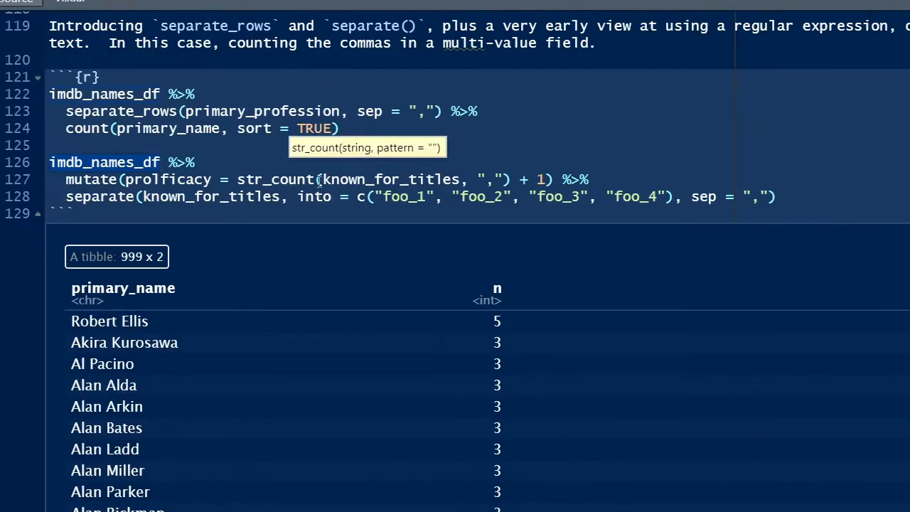
{"action": "mouse_move", "coordinate": [290, 188]}
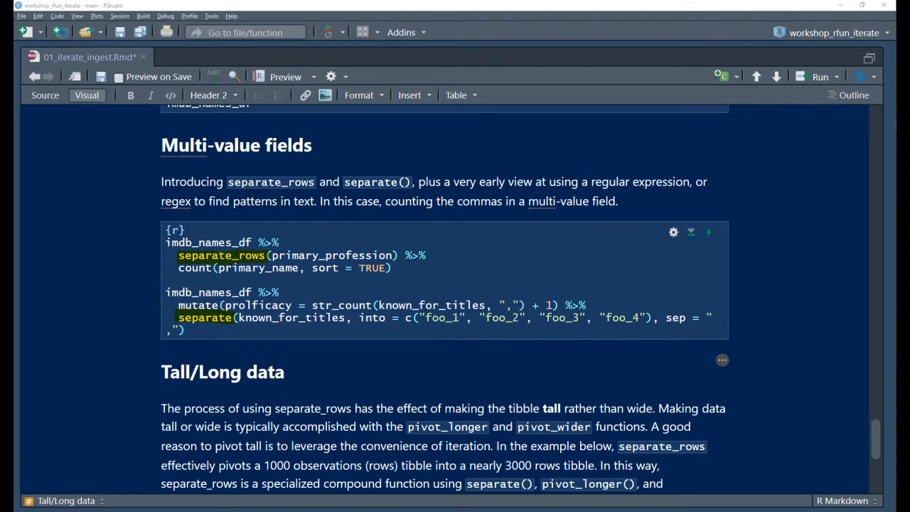
Step: Switch back to Source mode and highlight soundtrack in the Tall/Long chunk's 2,721-row output
{"action": "left_click", "coordinate": [46, 94]}
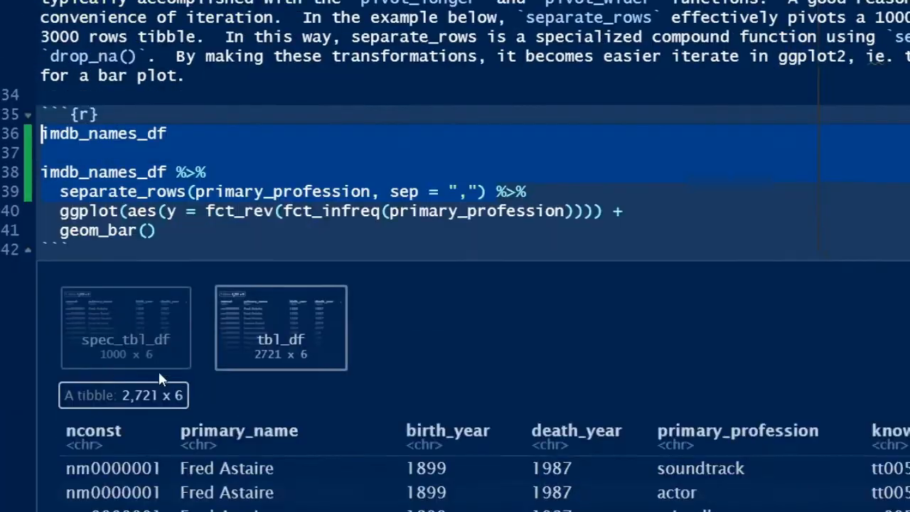
{"action": "scroll", "scroll_direction": "down", "scroll_amount": 3}
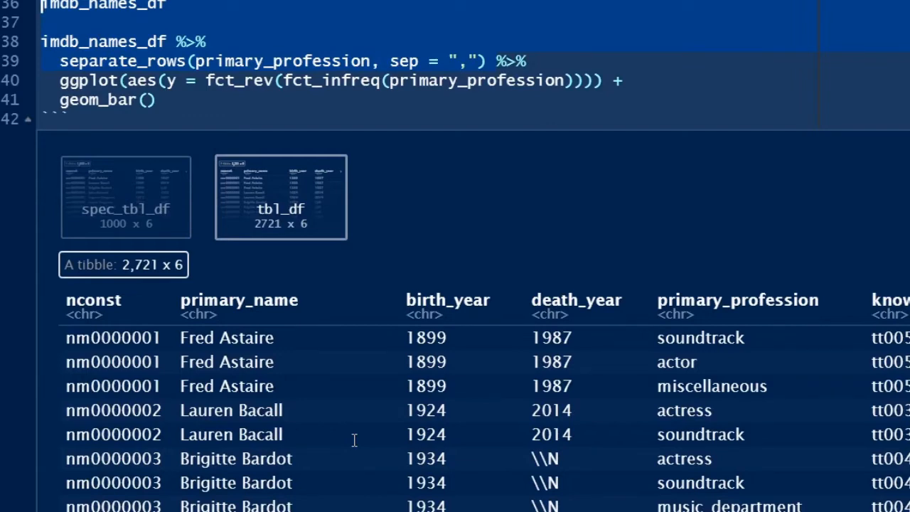
{"action": "mouse_move", "coordinate": [760, 321]}
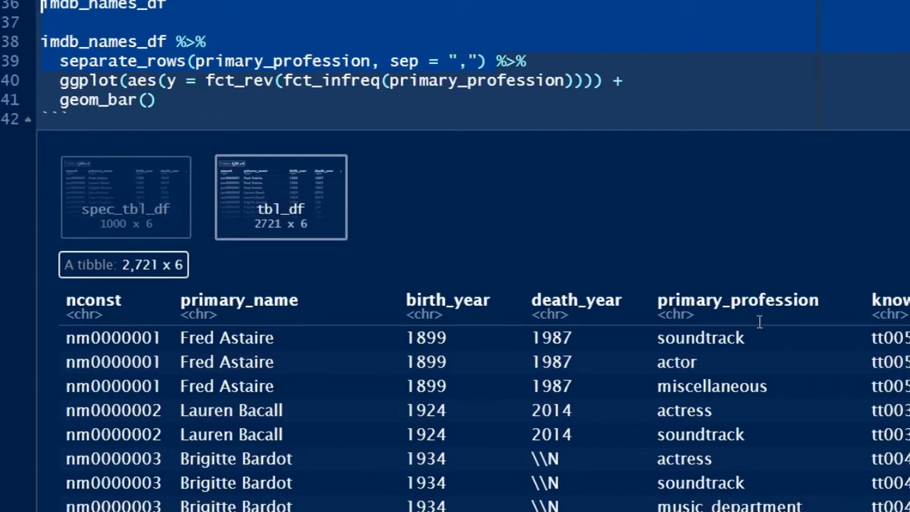
{"action": "double_click", "coordinate": [699, 338]}
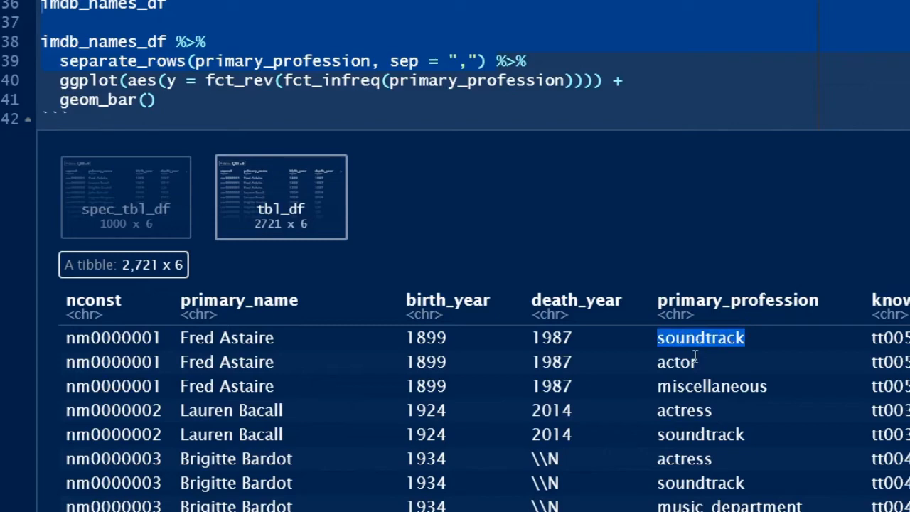
{"action": "mouse_move", "coordinate": [705, 378]}
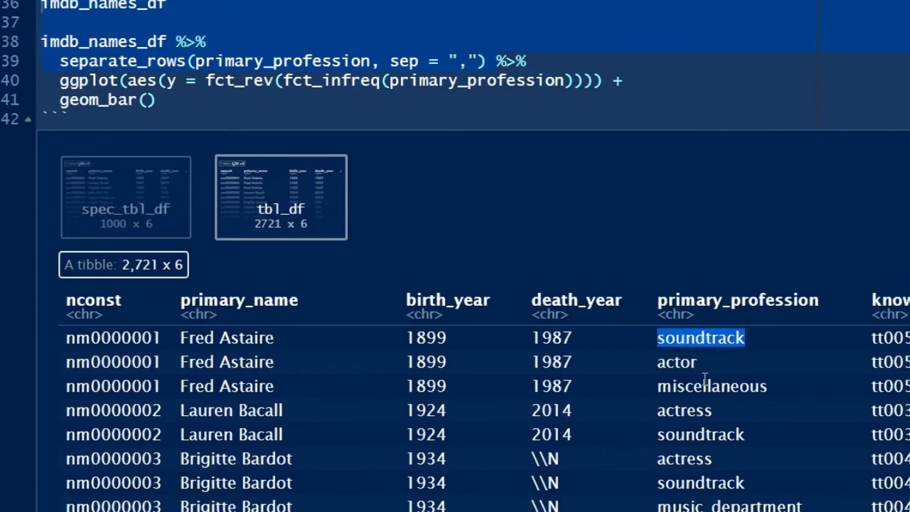